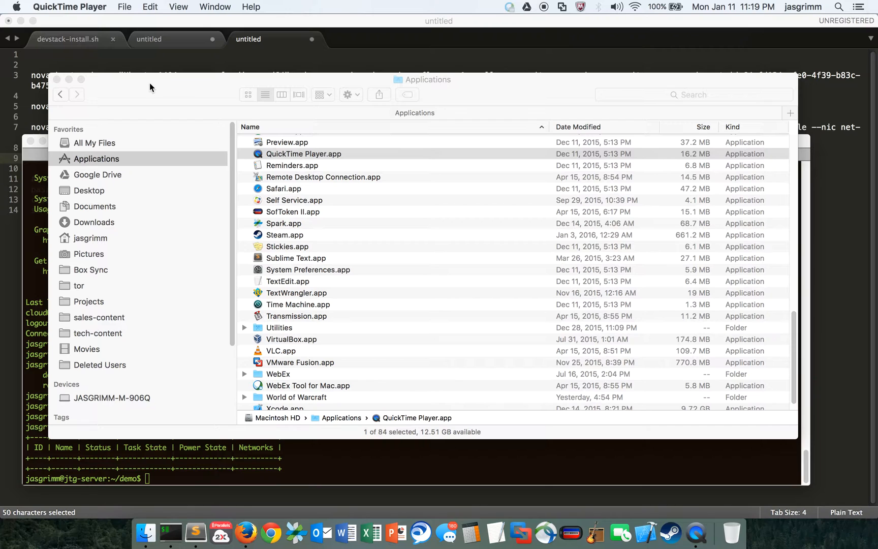
mouse_move(69, 80)
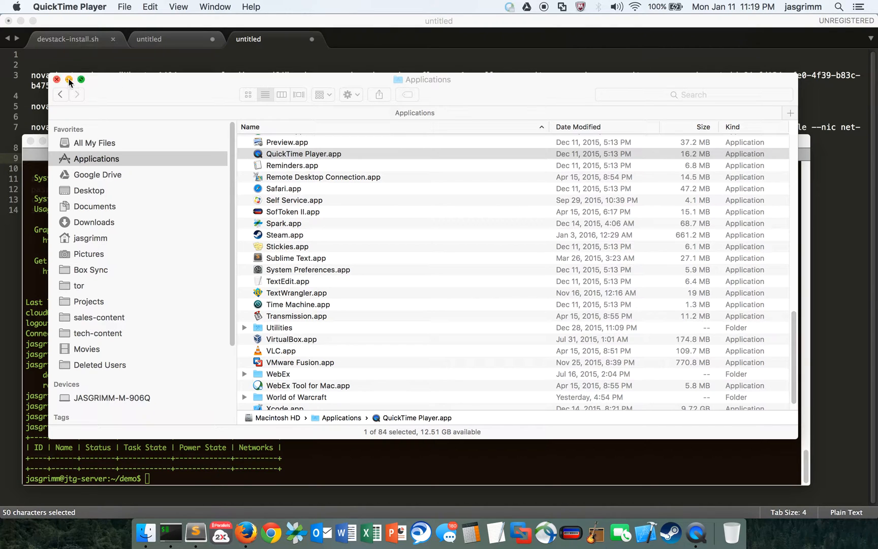
Close the Finder Applications window and bring the cloud dashboard forward.
click(68, 79)
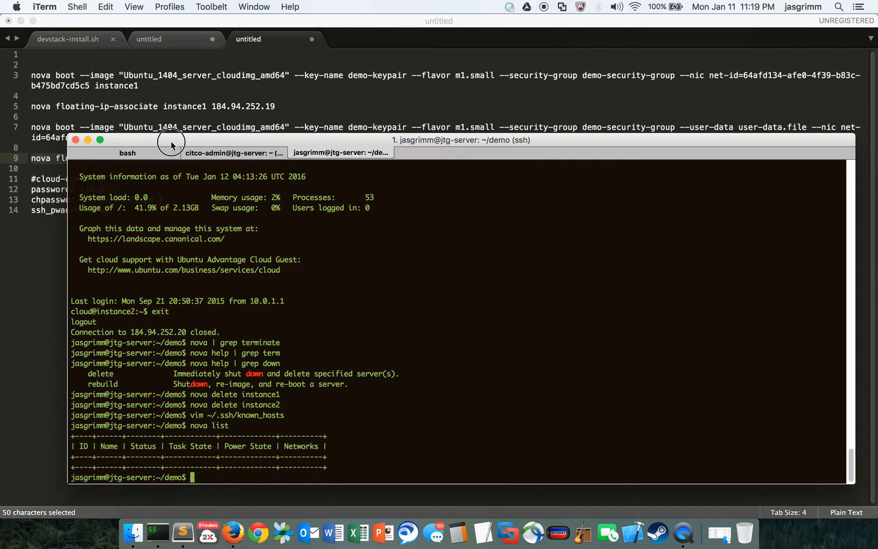
mouse_move(166, 144)
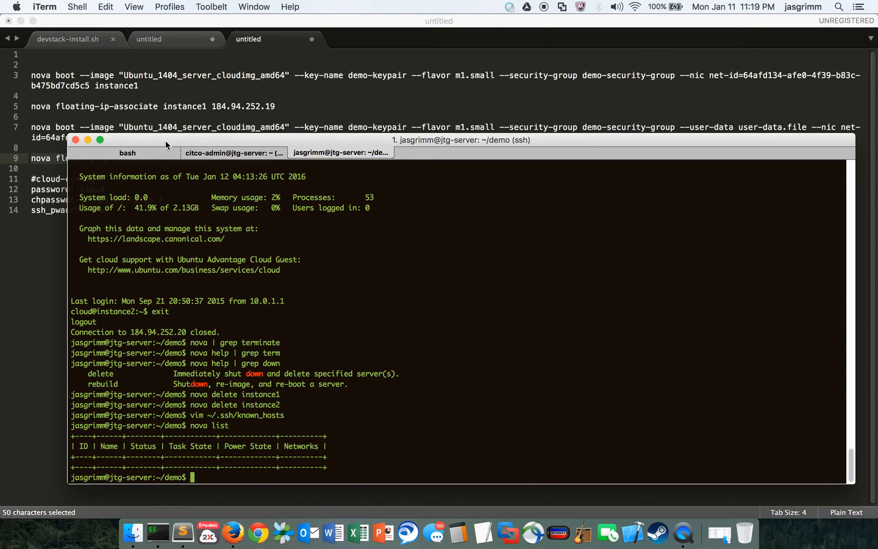
click(233, 512)
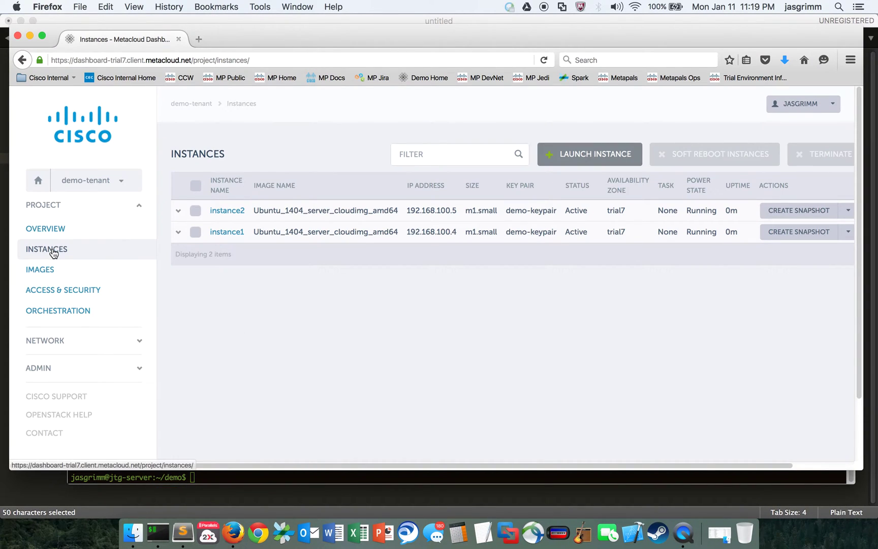
View the Network Topology, then see the refreshed Instances page list no instances.
click(46, 248)
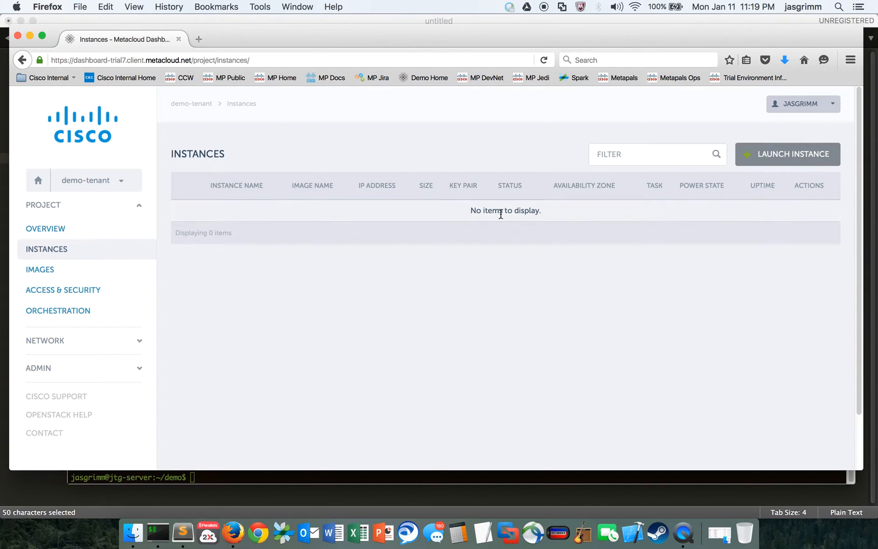
mouse_move(328, 286)
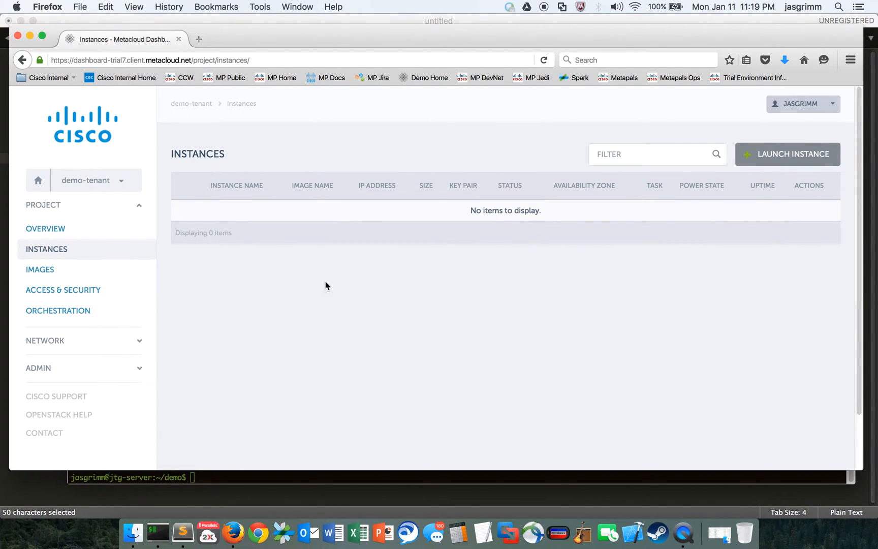
click(45, 340)
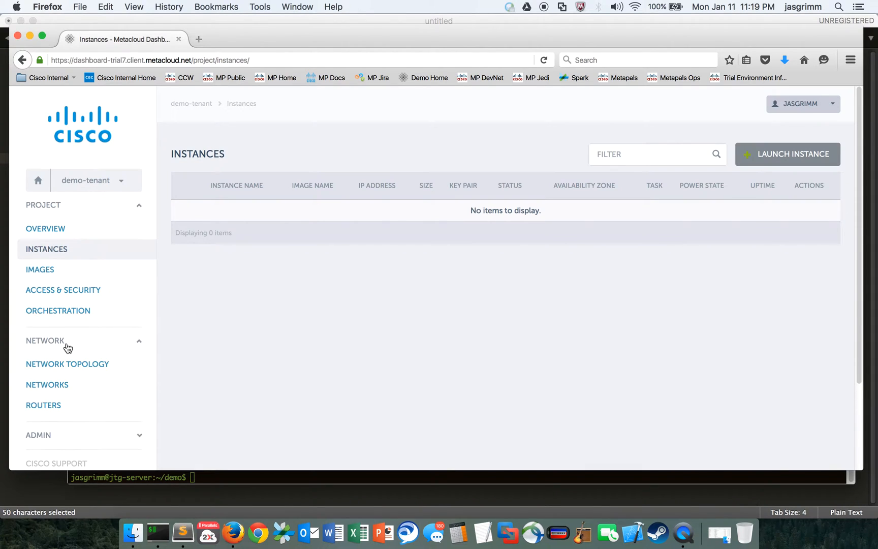
click(68, 364)
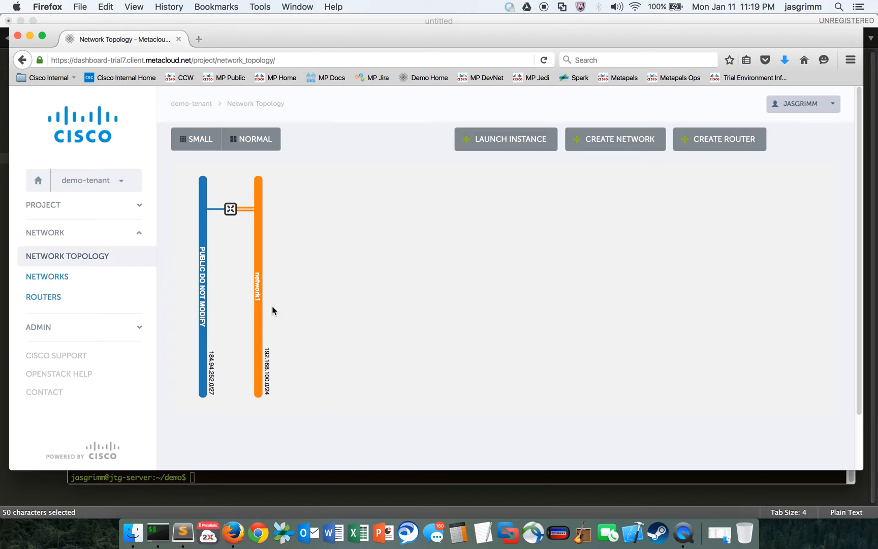
mouse_move(231, 240)
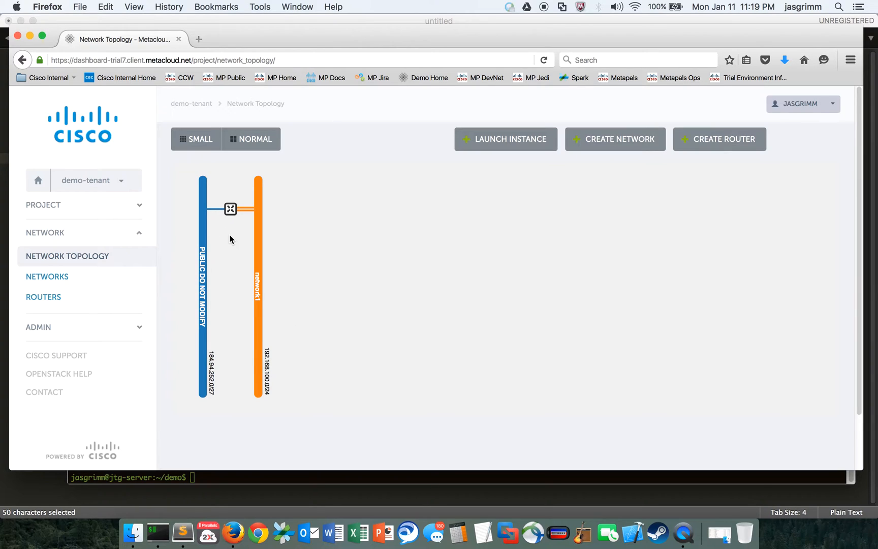
mouse_move(179, 227)
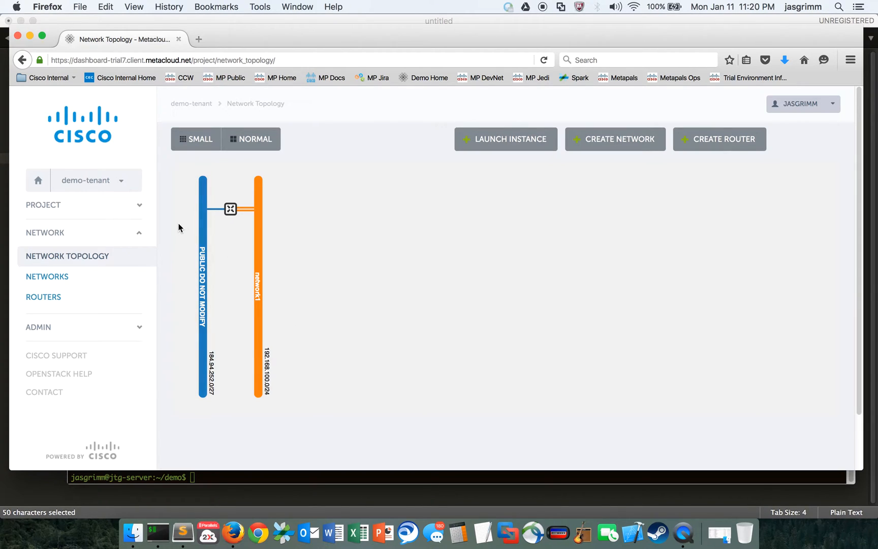
mouse_move(59, 235)
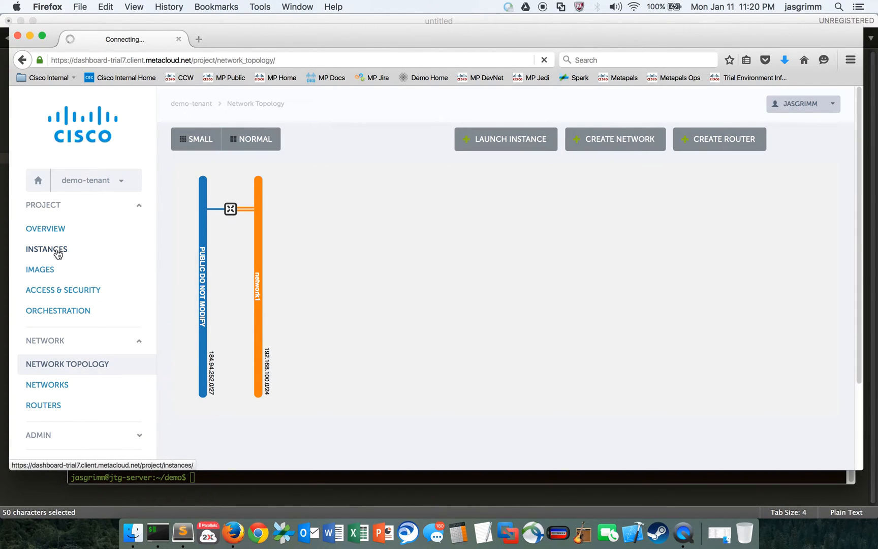
click(46, 249)
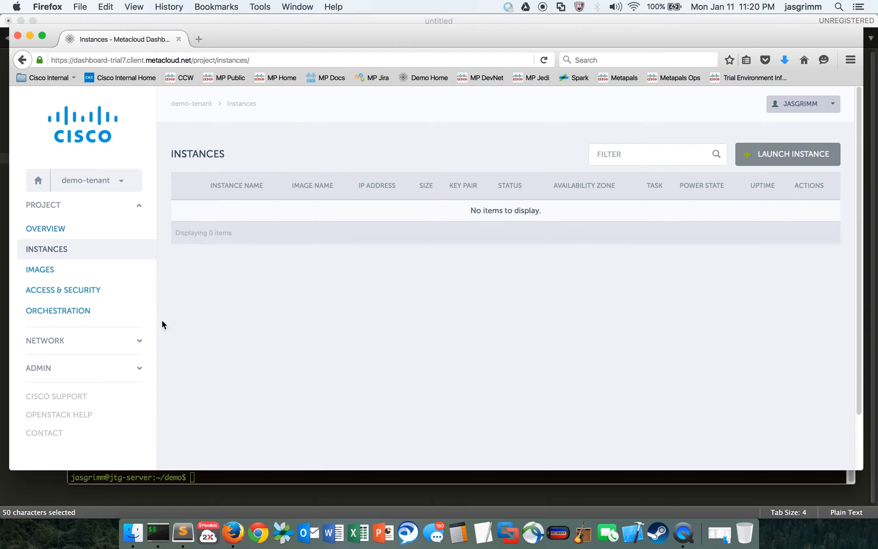
click(157, 532)
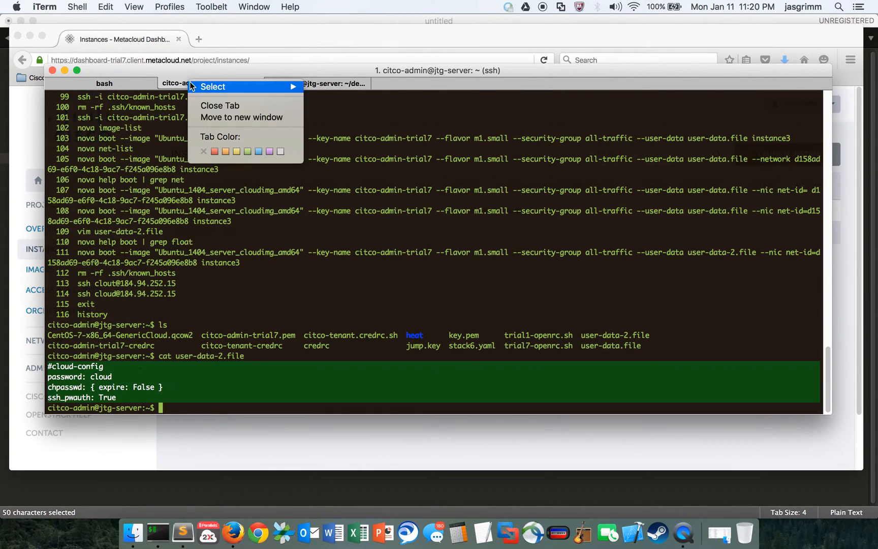
click(210, 83)
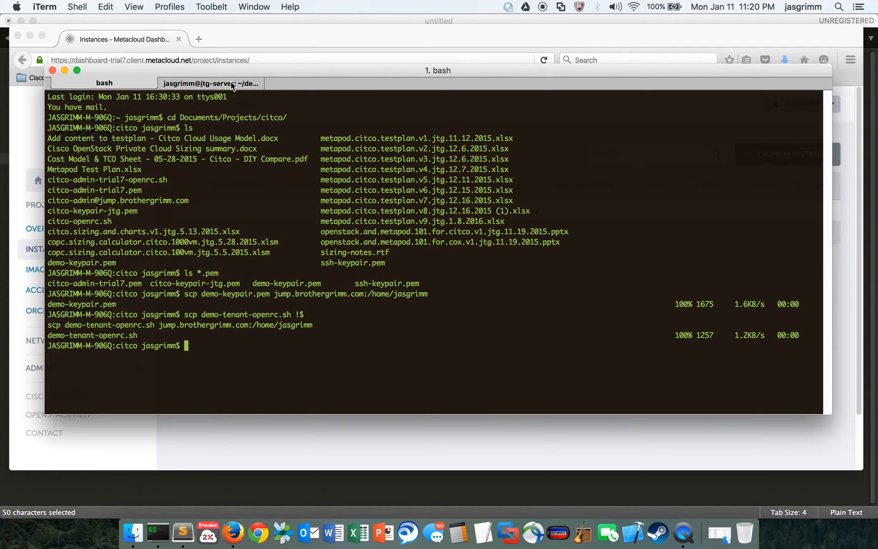
click(210, 83)
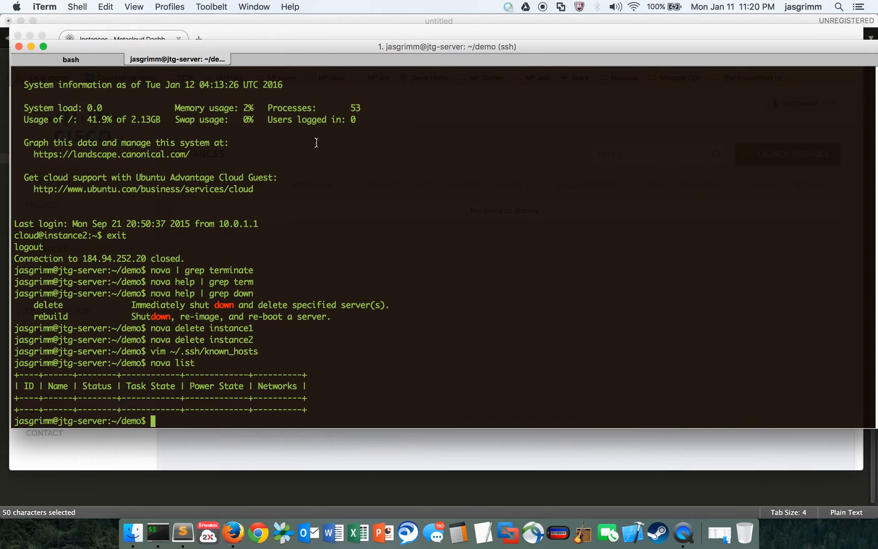
text(nova list)
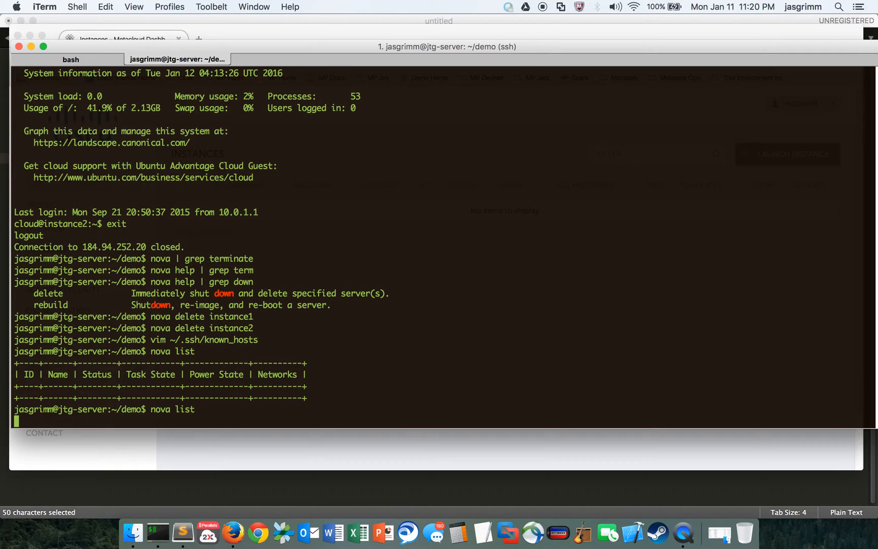
key(Return)
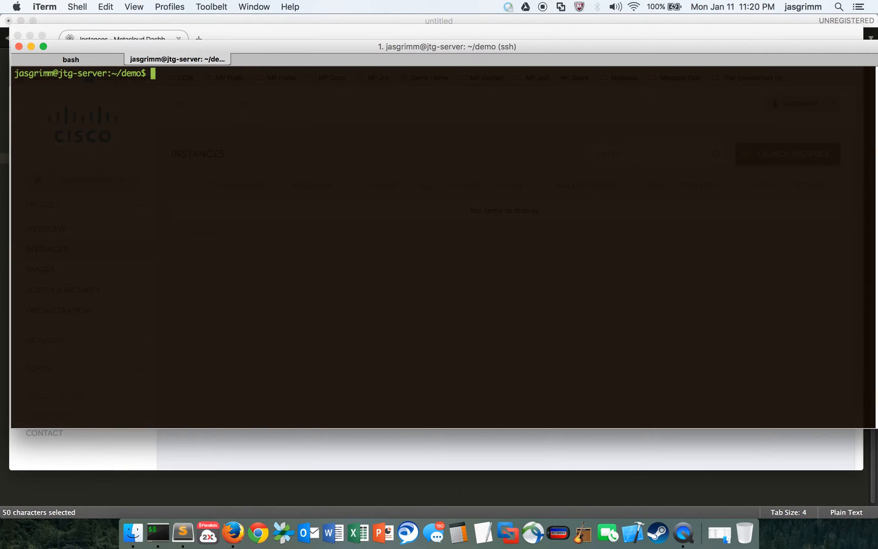
Boot instance1 from Ubuntu 14.04 with demo-keypair, m1.small and demo-security-group.
text(clear)
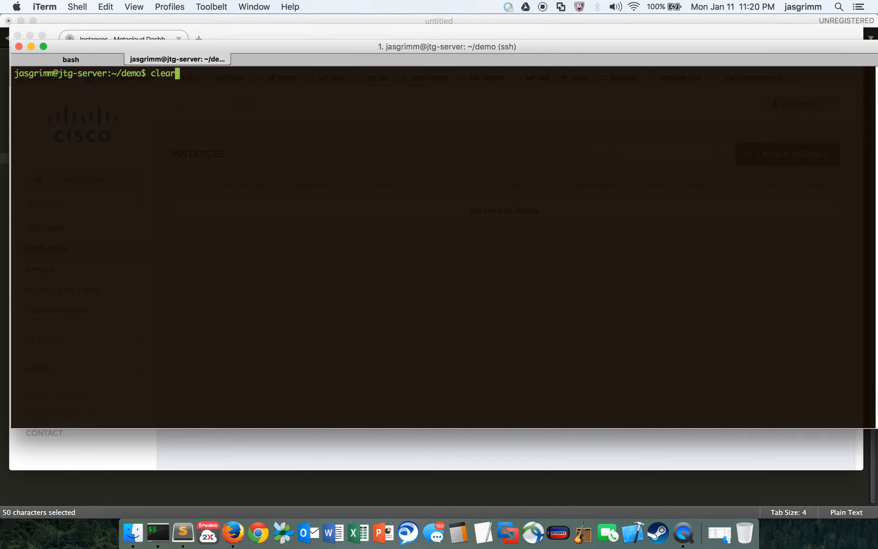
text(nova help | grep down)
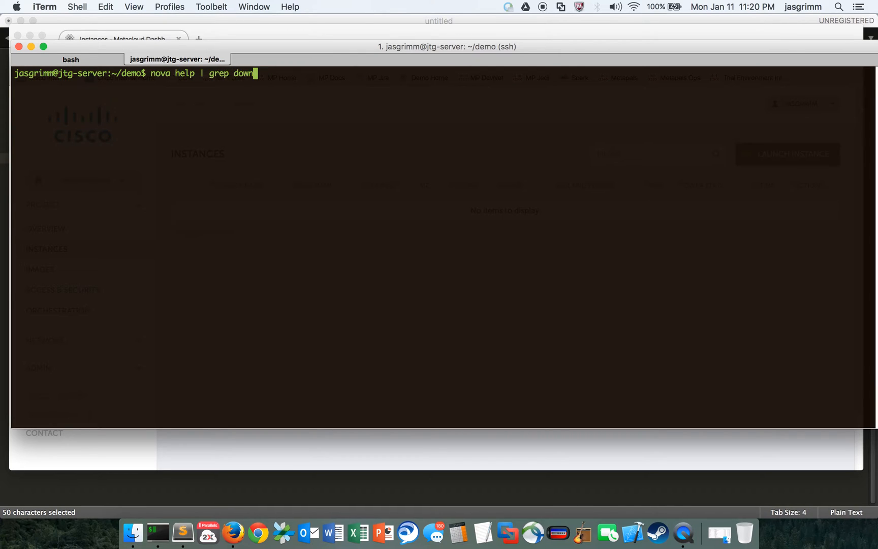
text(chmod 0400 demo-keypair.pem)
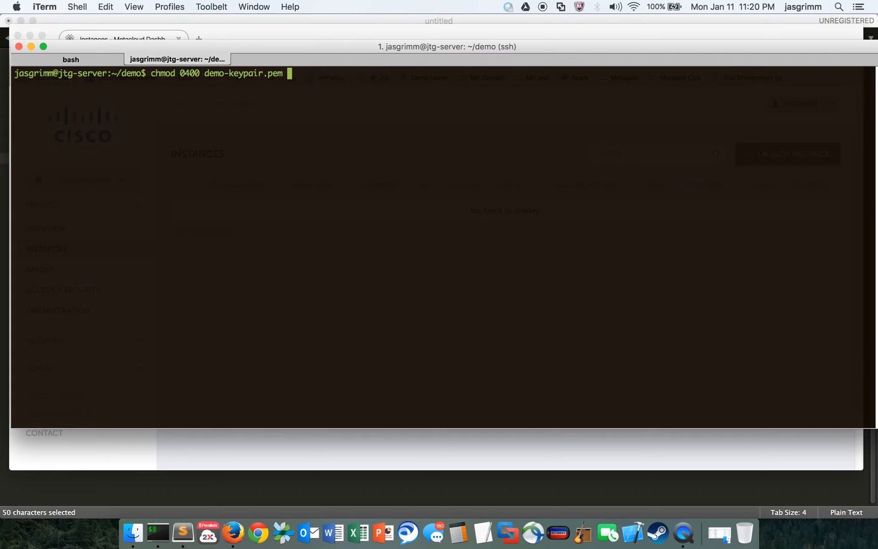
text(nova floating-ip-associate instance1 184.94.252.19)
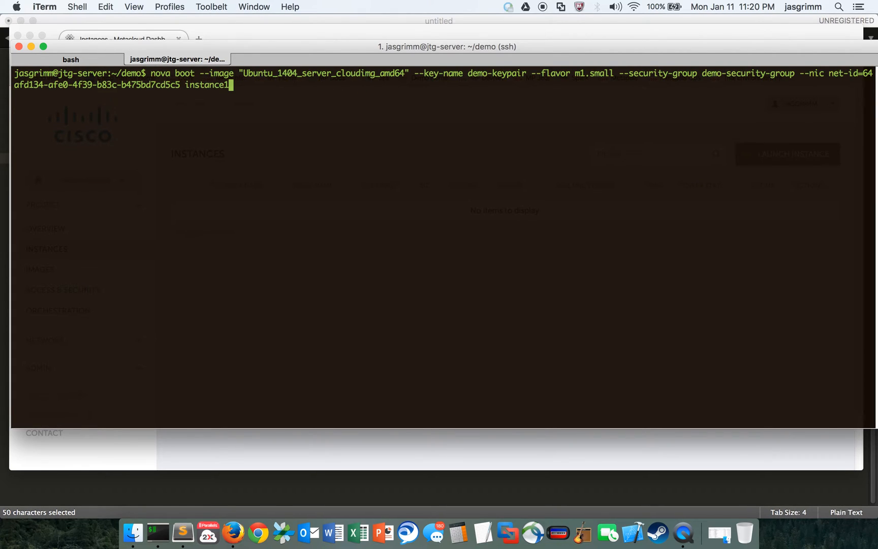
mouse_move(230, 73)
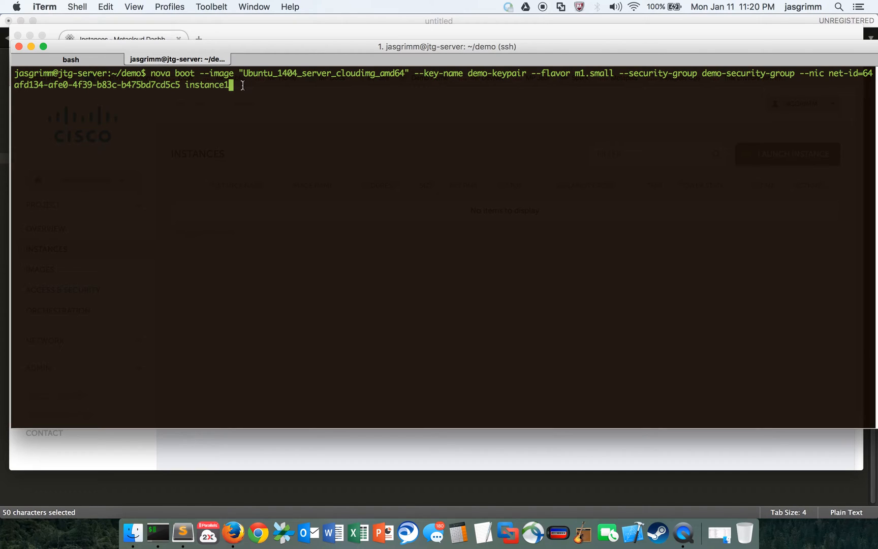
key(Return)
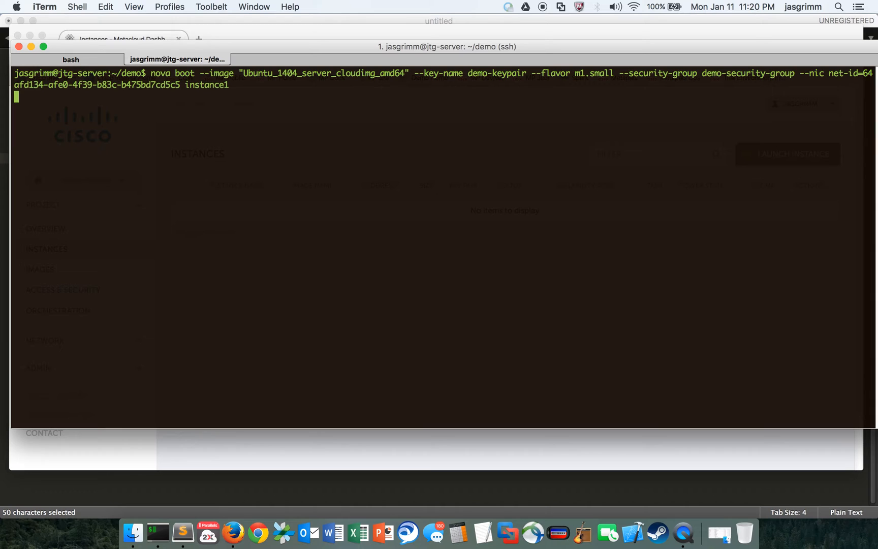
key(Return)
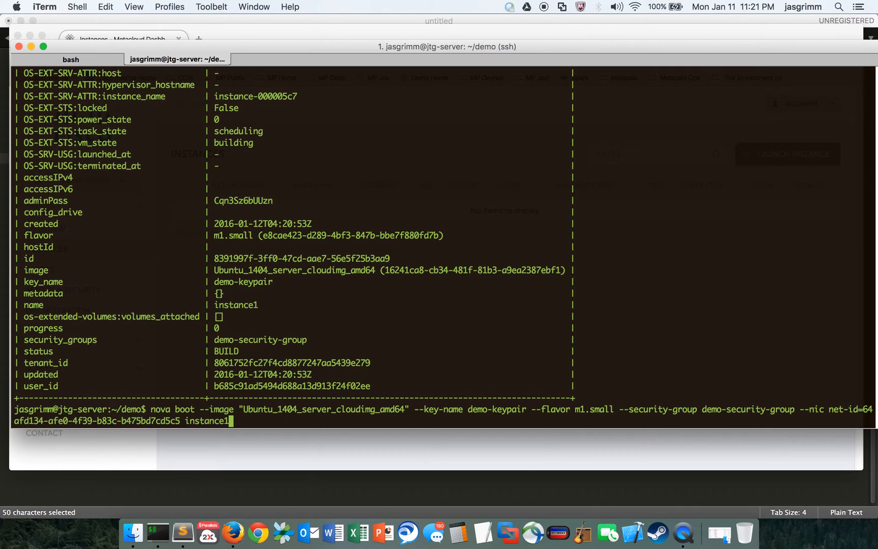
List the demo folder and display user-data.file's cloud-config enabling password SSH.
text(nova delete instance2)
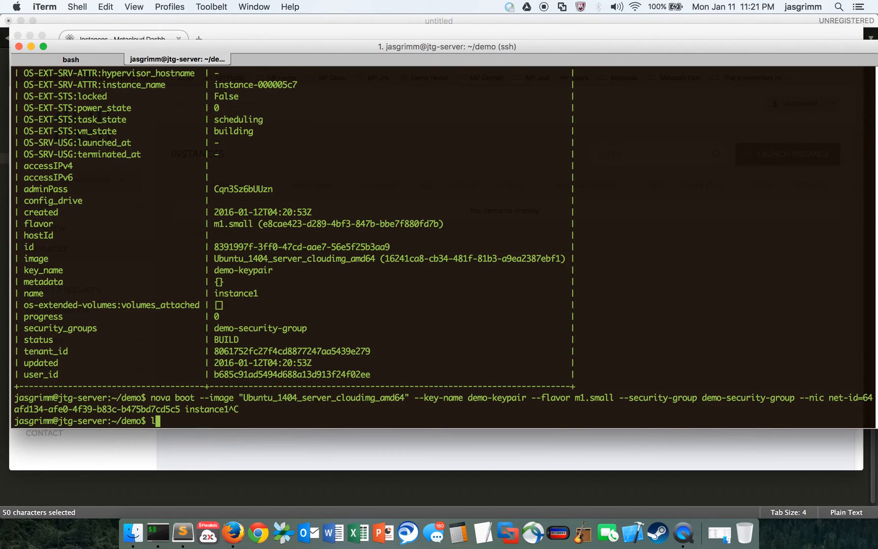
key(Return)
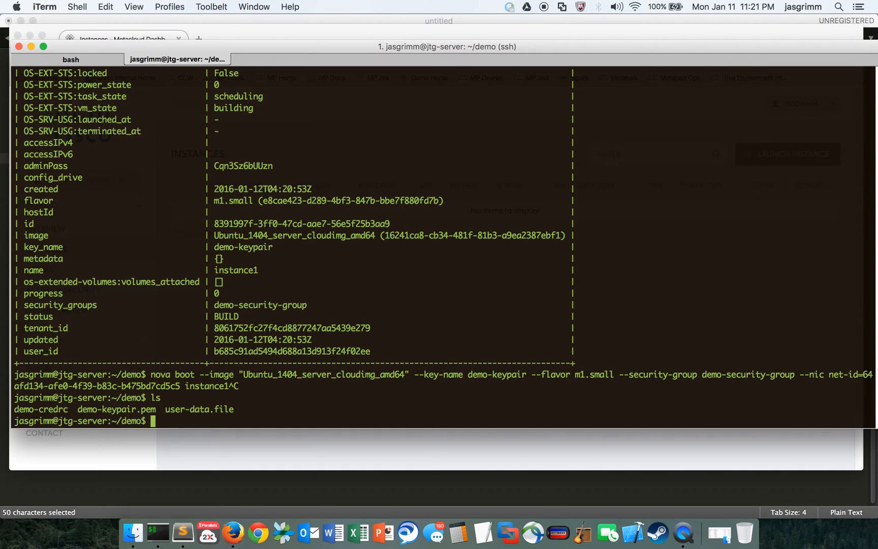
text(cat)
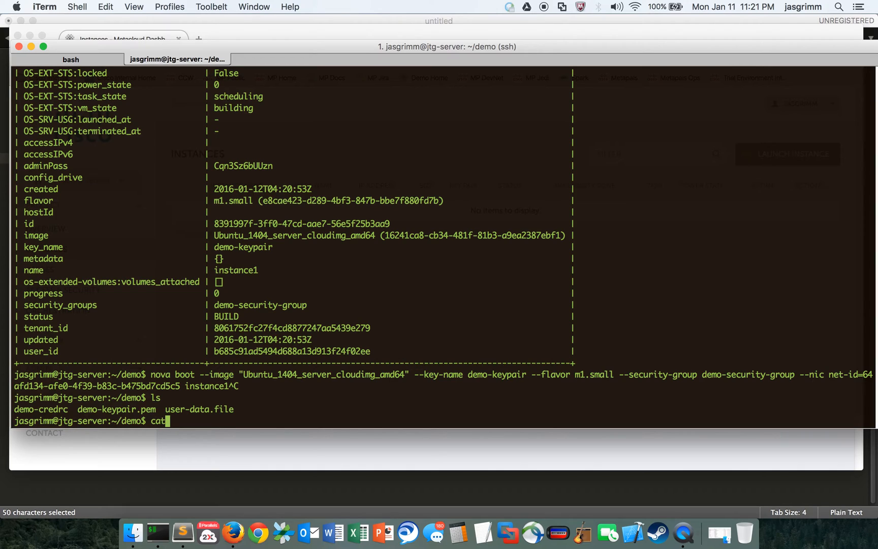
key(Return)
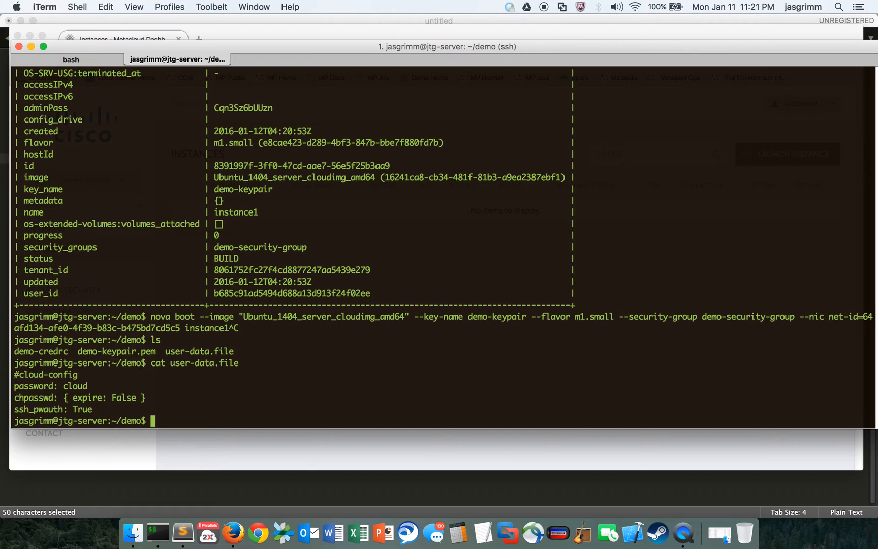
text(clear)
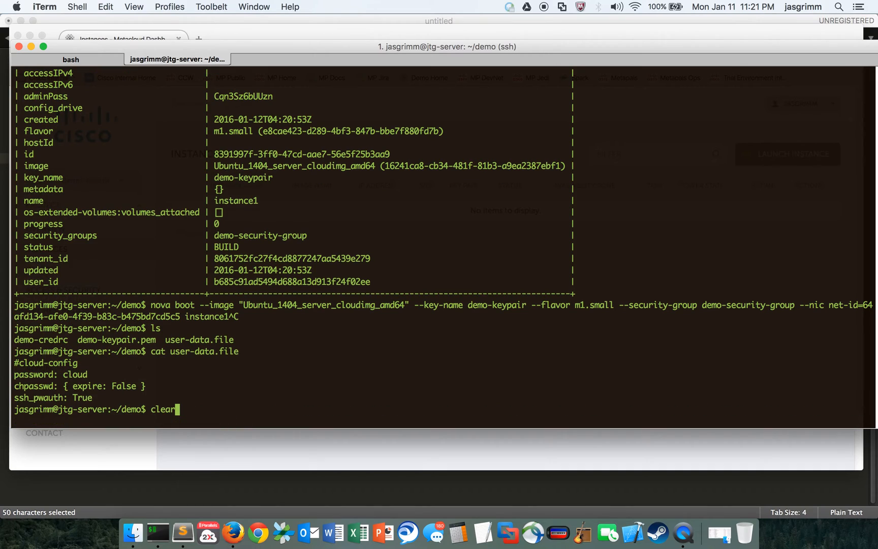
Boot instance2 with user-data.file and verify both instances are running on the dashboard.
text(nova help | grep term)
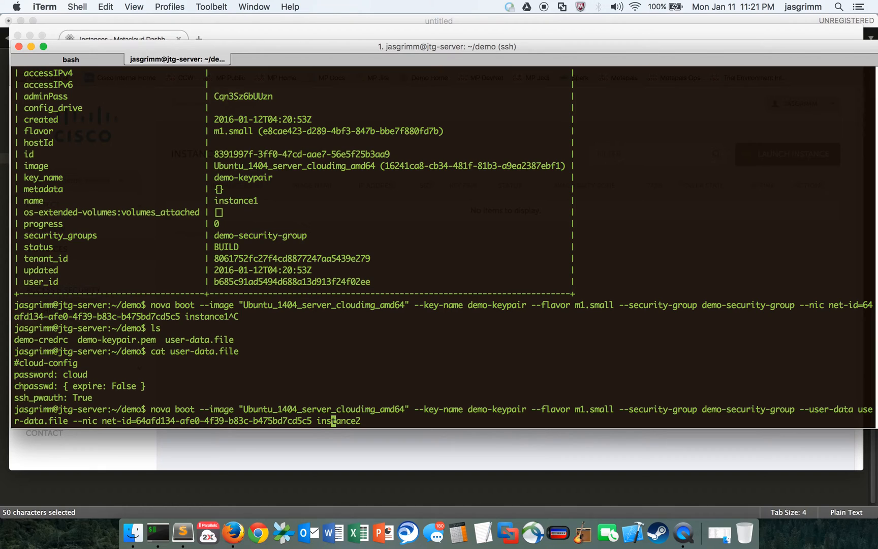
mouse_move(799, 409)
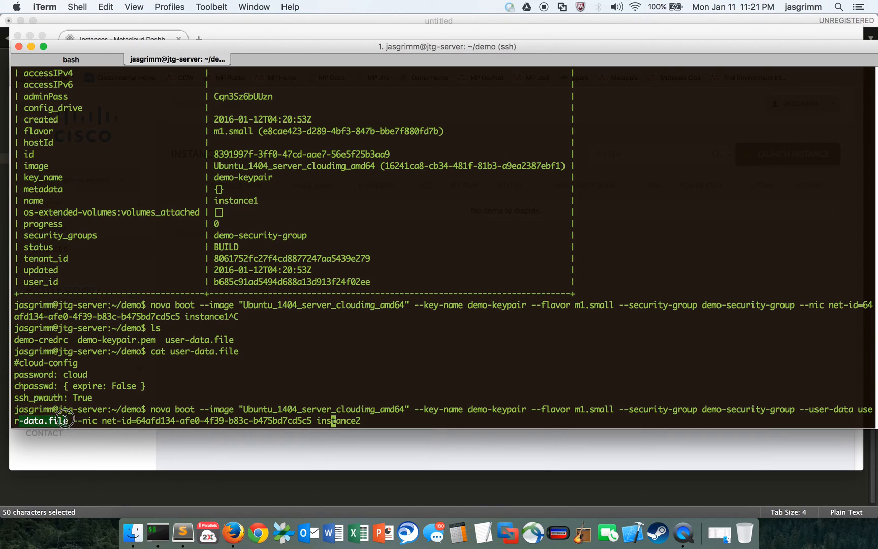
mouse_move(74, 421)
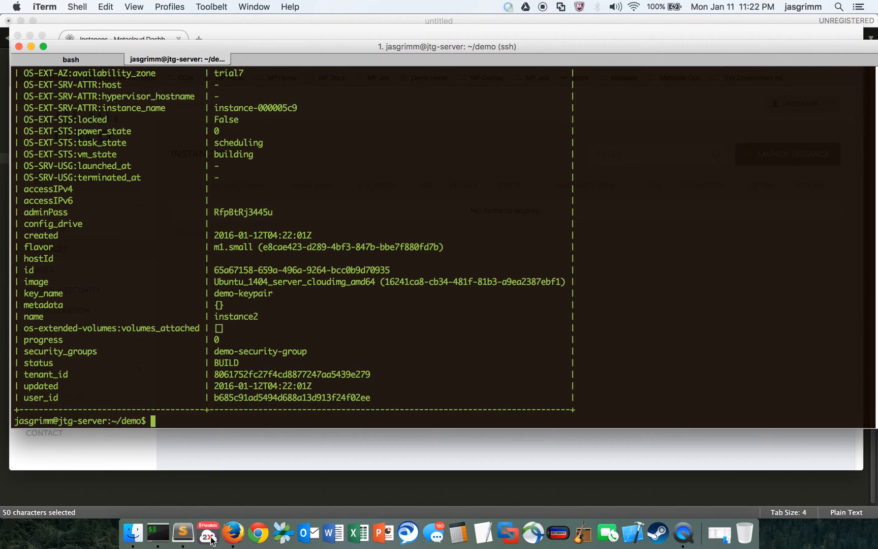
click(232, 532)
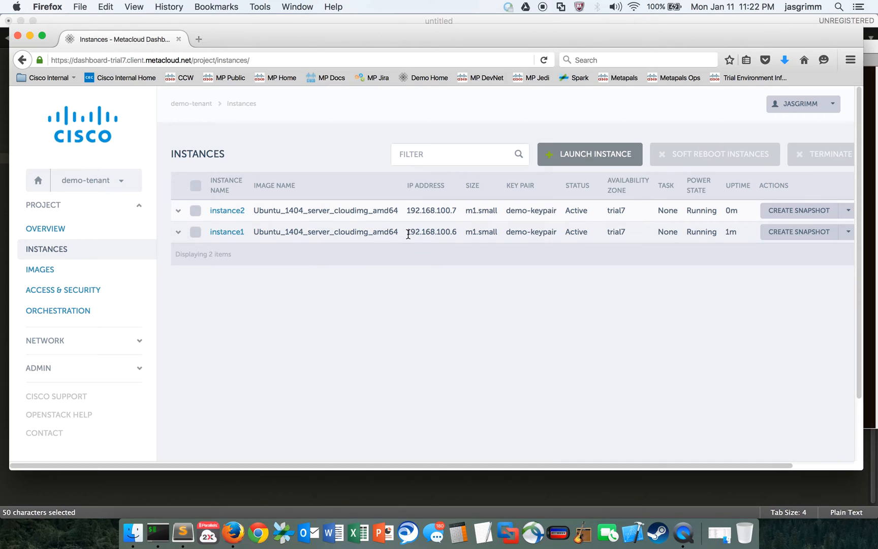
mouse_move(259, 529)
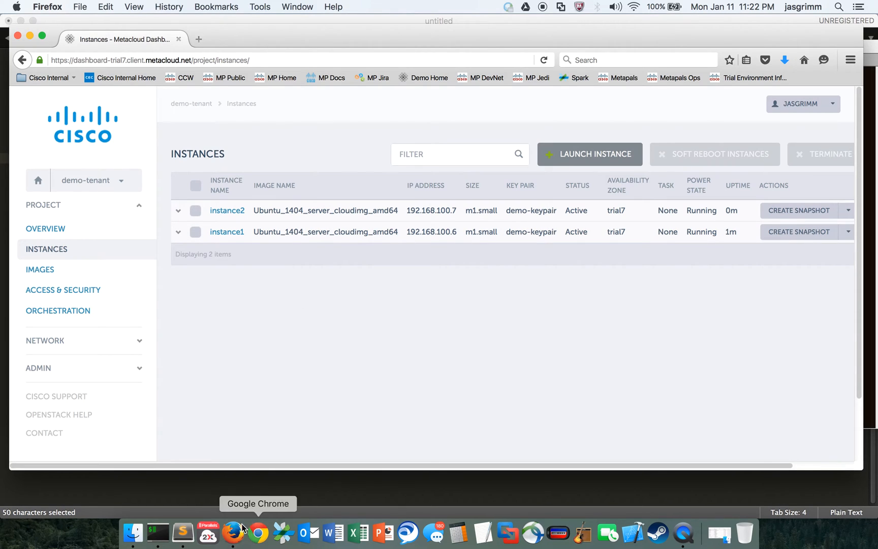
click(157, 532)
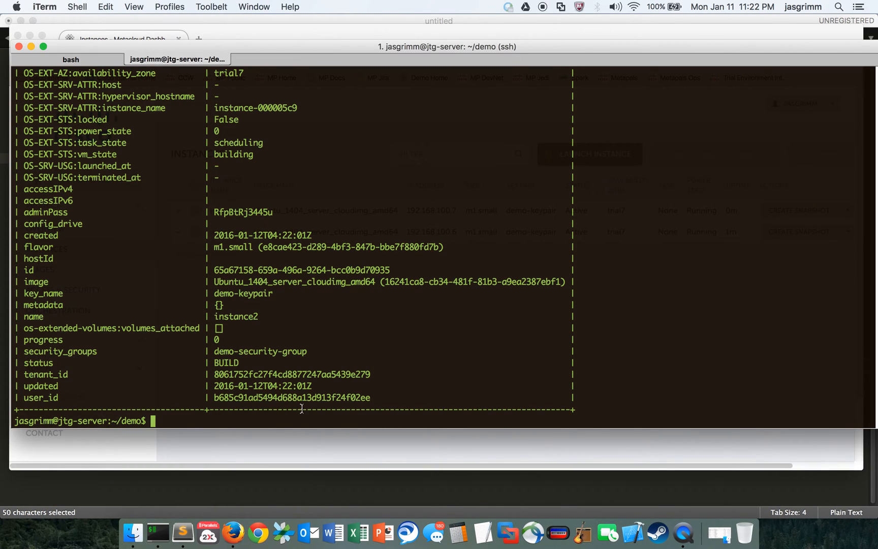
Run nova floating-ip-associate for instance1 (184.94.252.19), then edit it for instance2 (184.94.252.20).
text(clear)
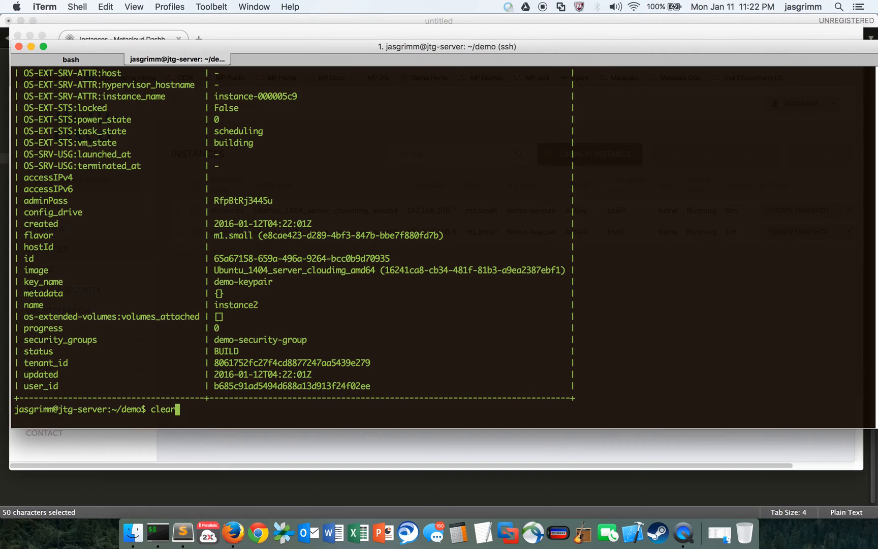
text(nova help | grep down)
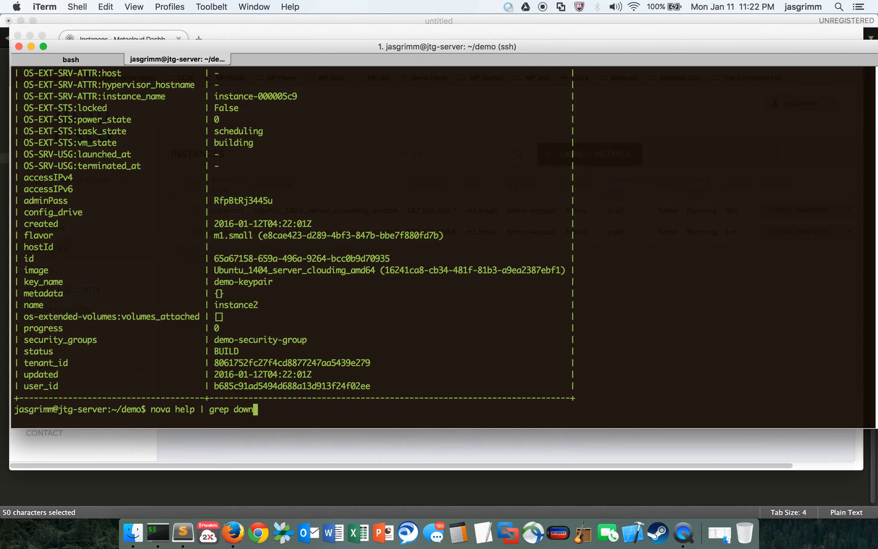
text(ssh -i demo-keypair.pem cloud@184.94.252.19)
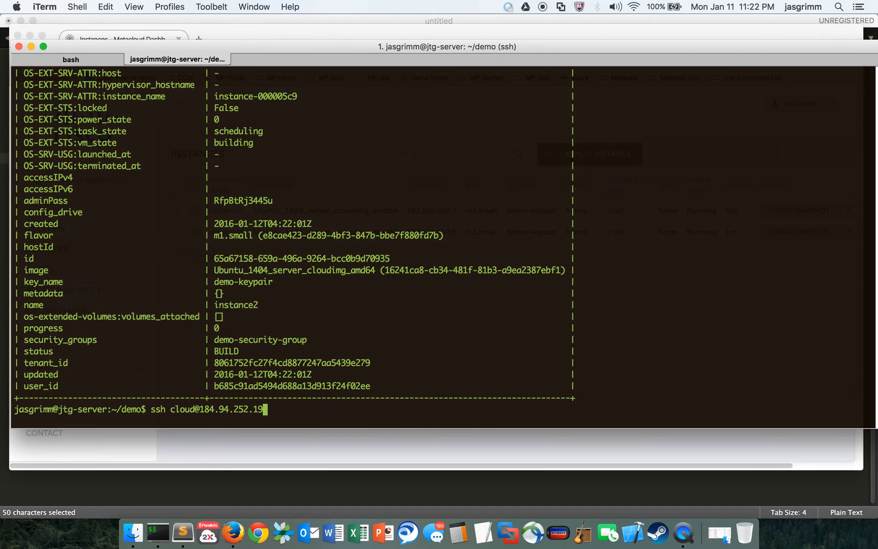
text(nova floating-ip-associate instance1 184.94.252.19)
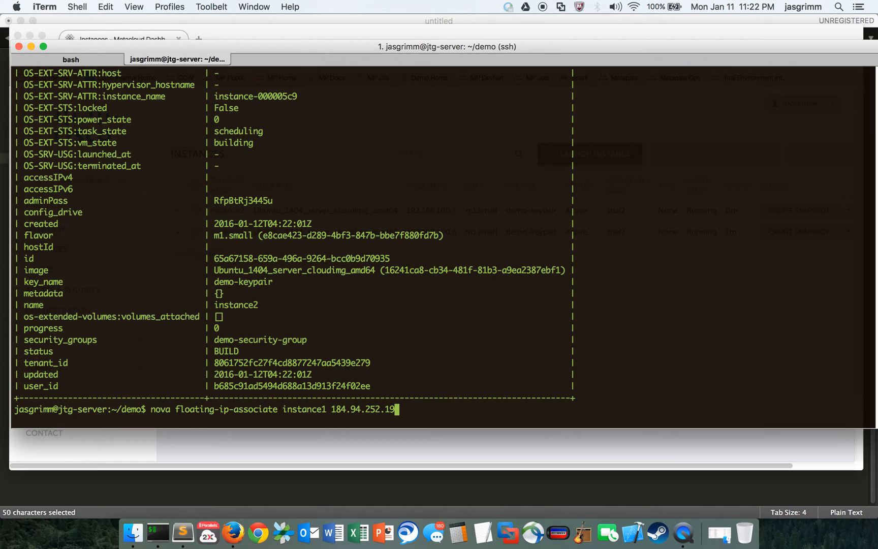
key(Return)
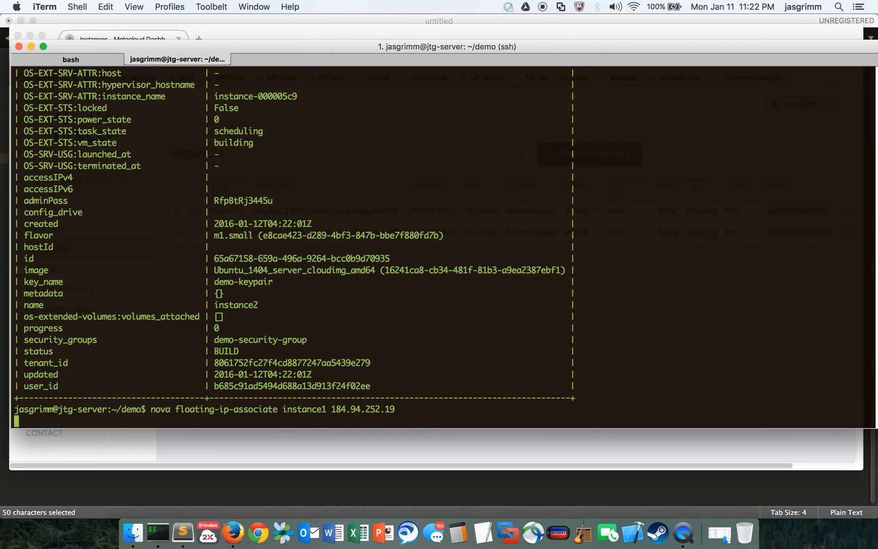
key(Return)
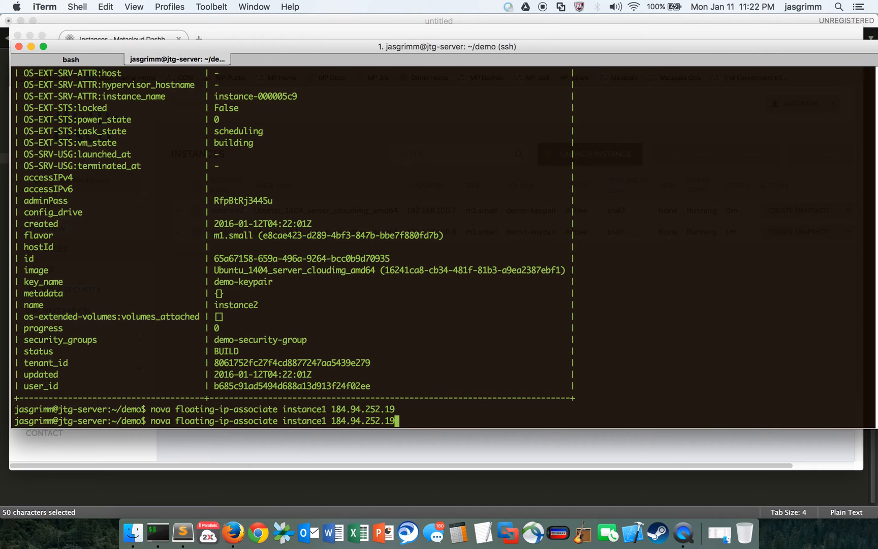
text(0)
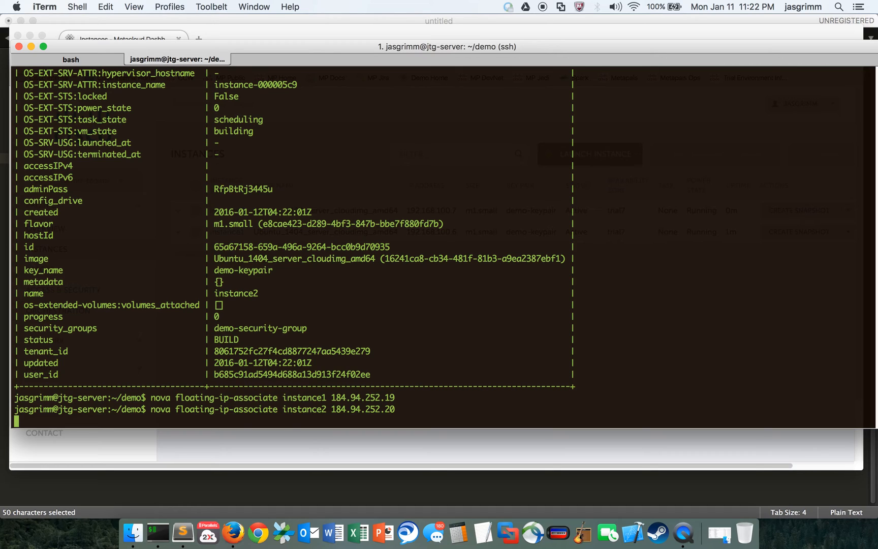
key(Return)
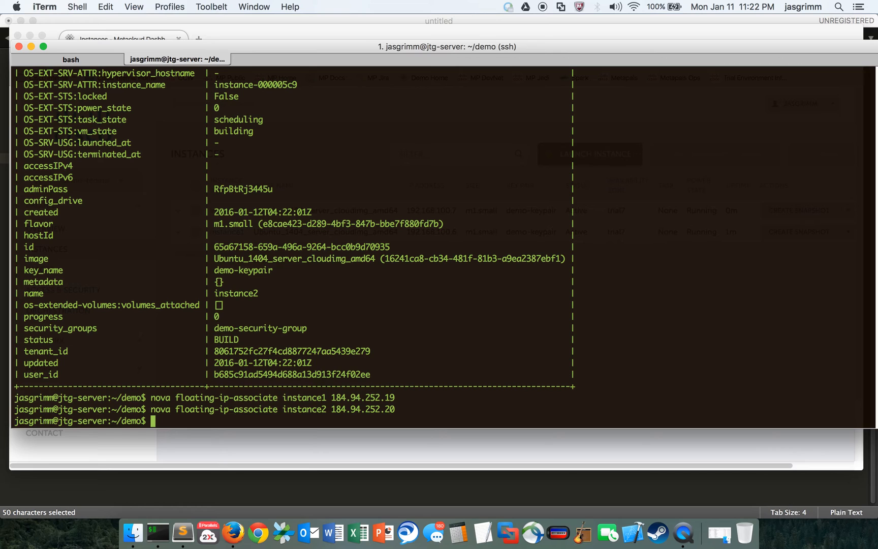
Run nova list to see instance1 and instance2 active with floating IPs.
text(nova list)
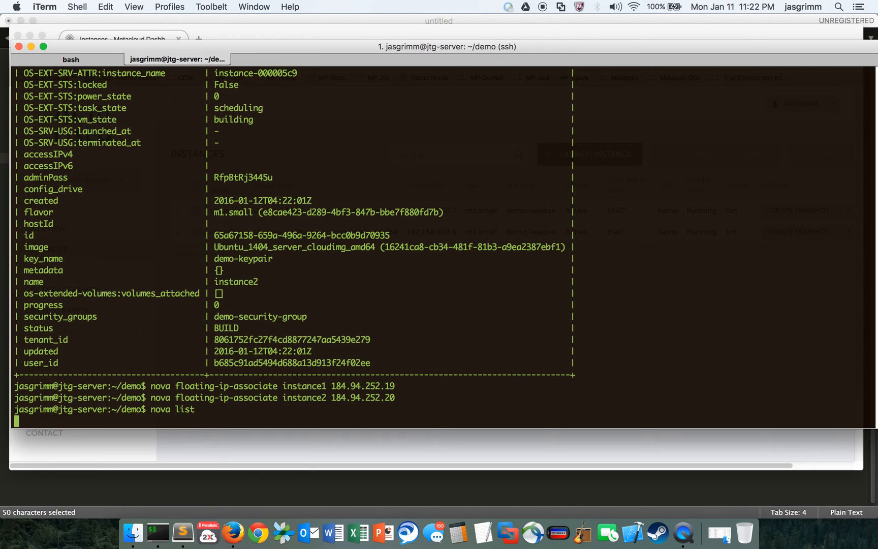
key(Return)
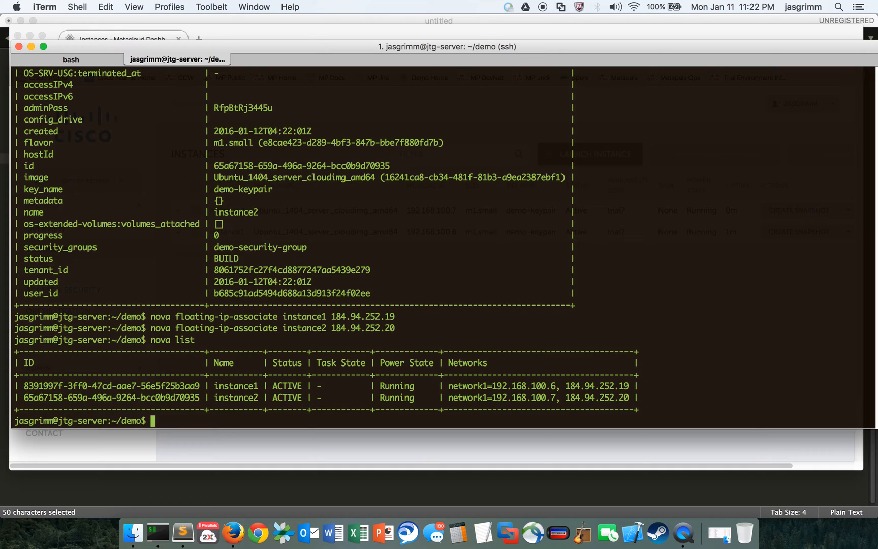
SSH as cloud to 184.94.252.19 without a key, accept the host key, and get denied.
text(ssh)
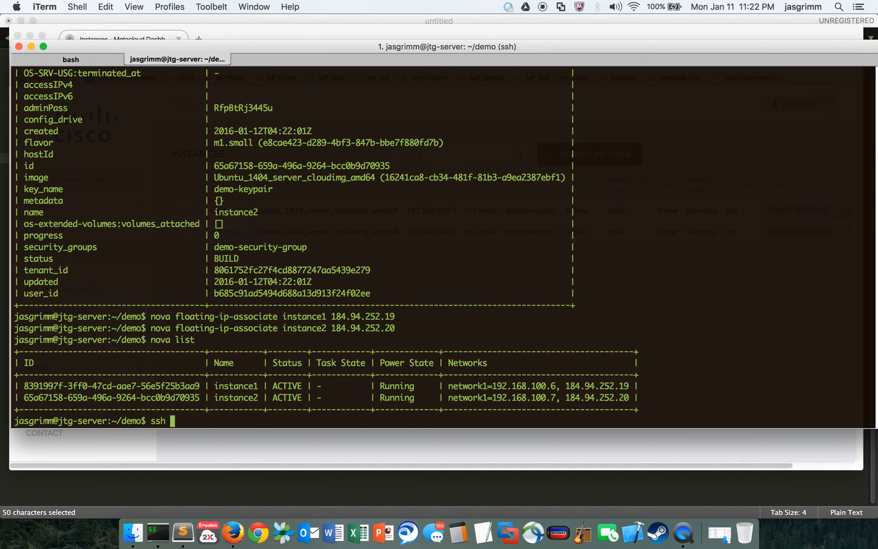
text(cloud)
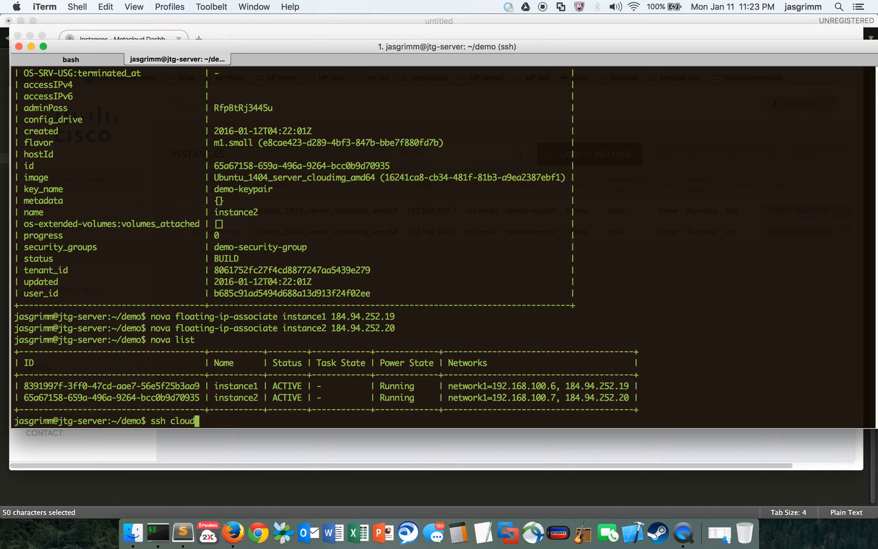
text(@)
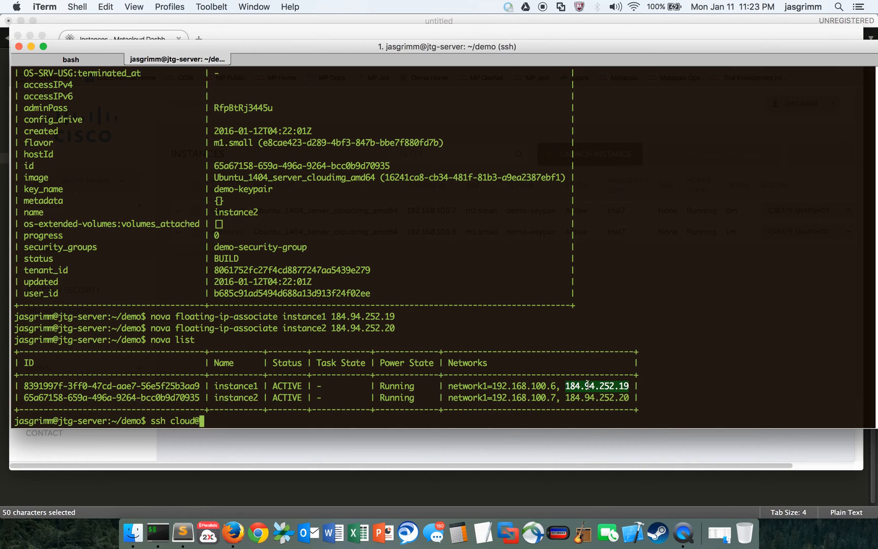
text(184.94.252.19)
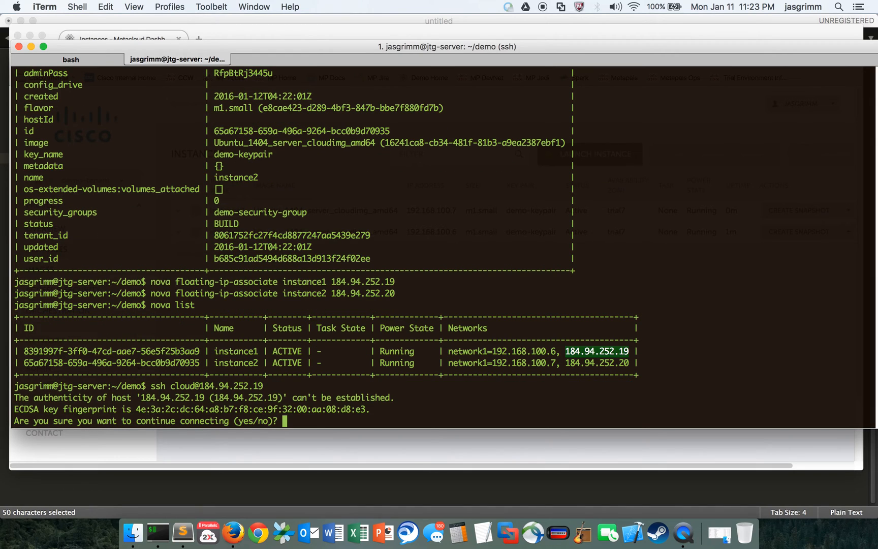
text(yes)
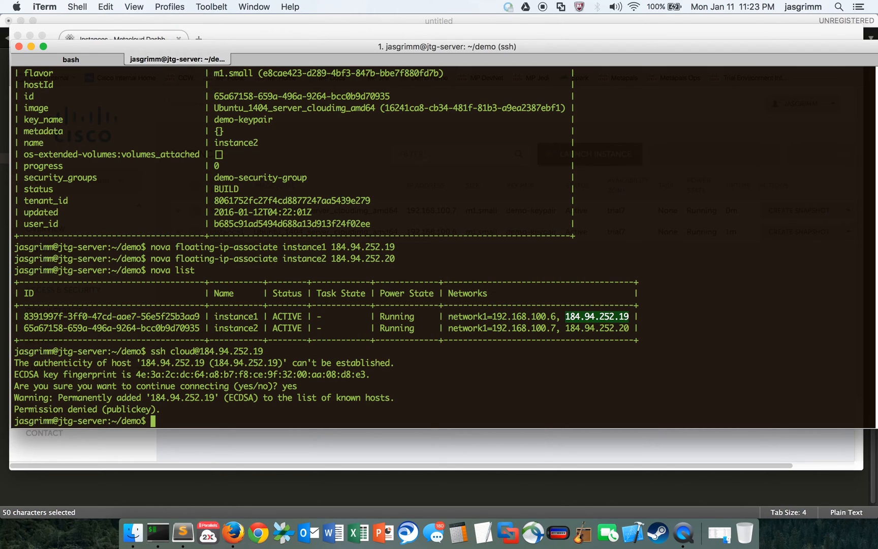
text(ssh -i)
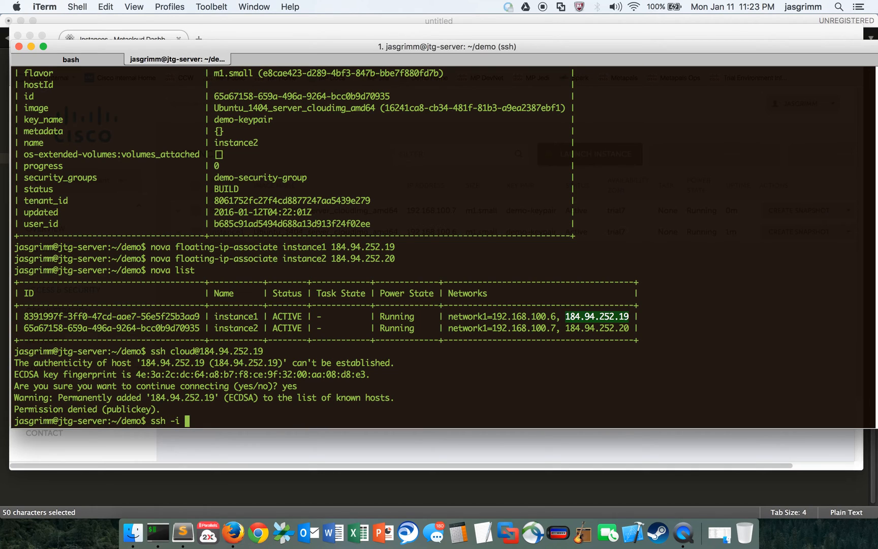
text(demo-keypair.pem)
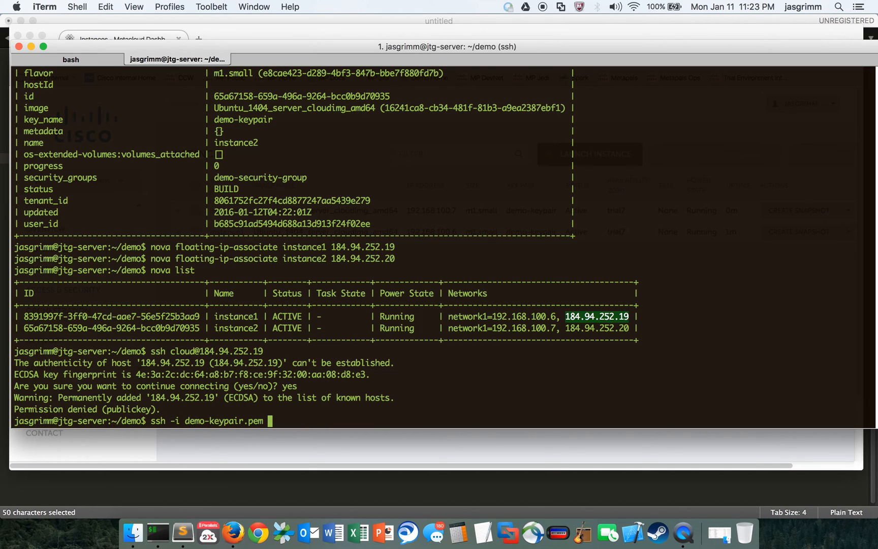
text(cloud)
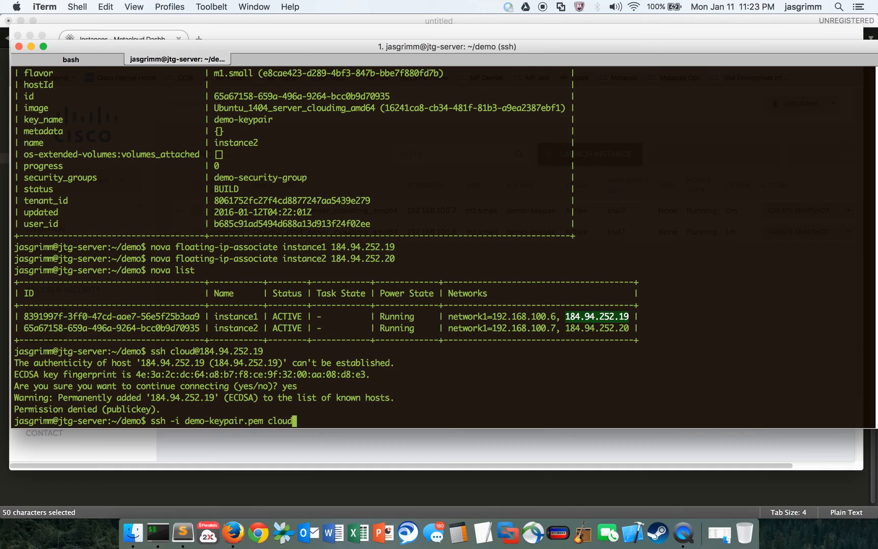
text(@184.94.252.1)
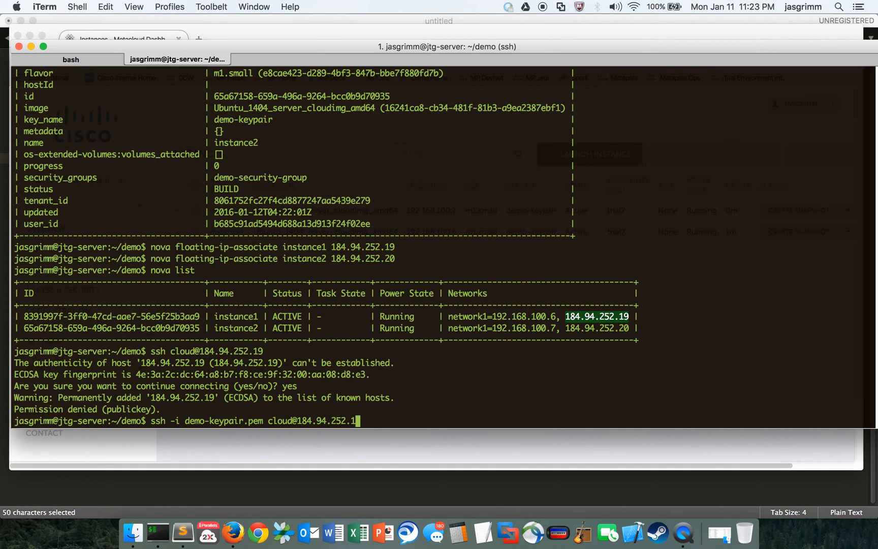
key(Return)
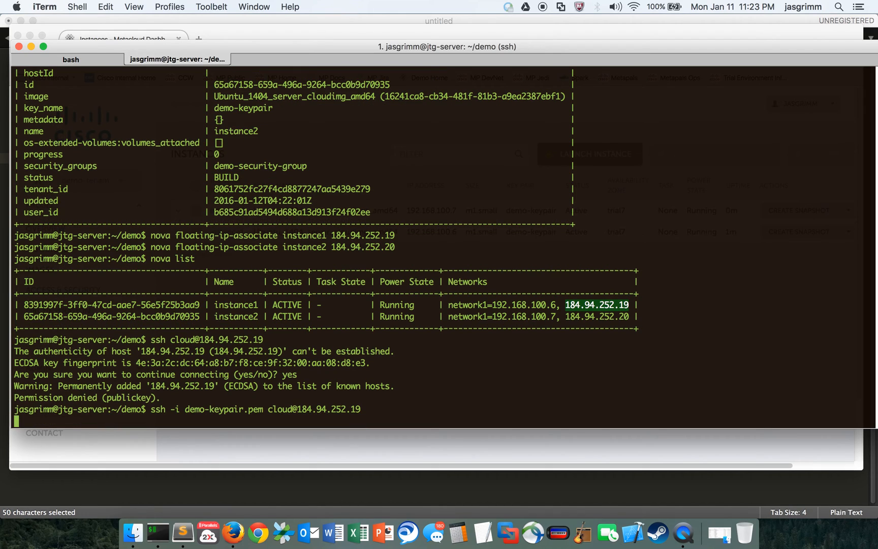
key(Return)
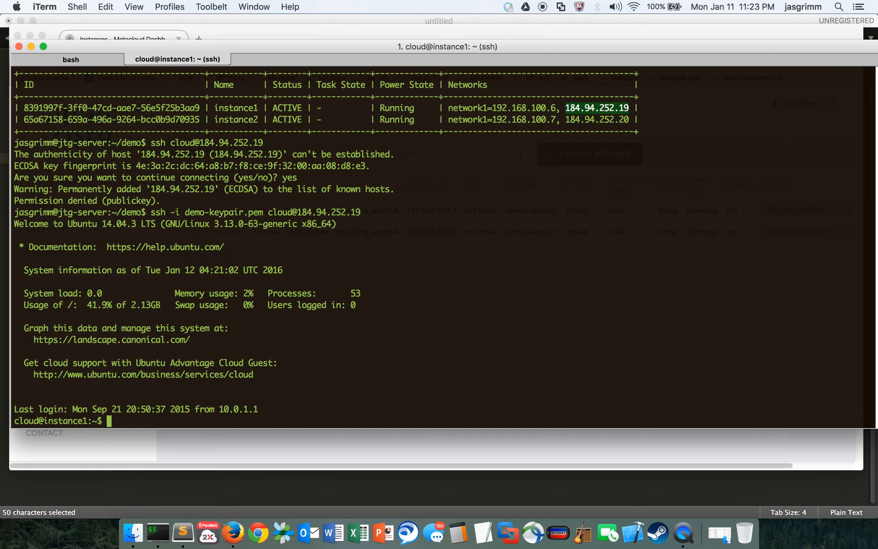
text(exi)
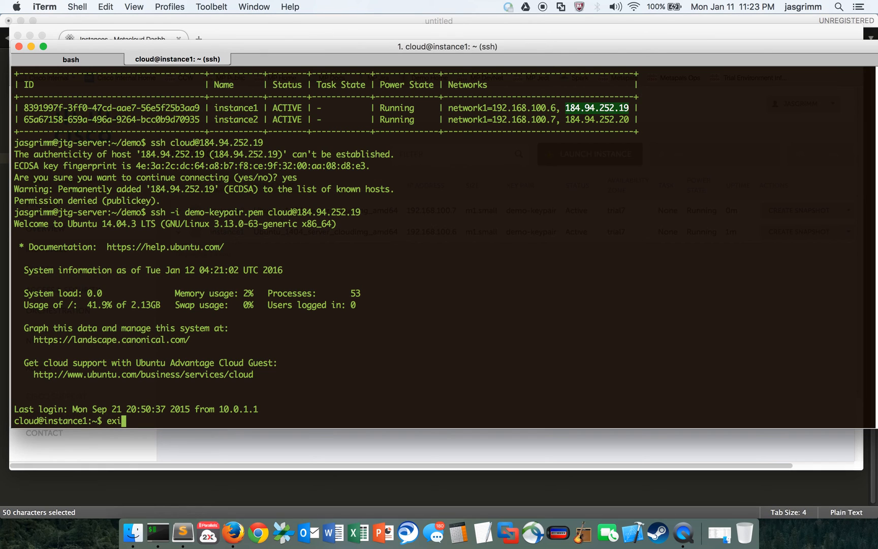
key(Return)
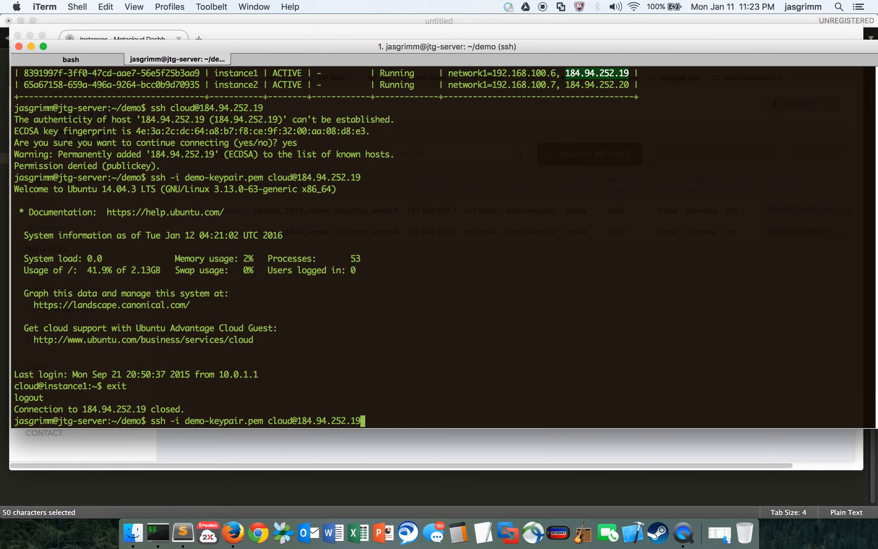
text(ssh cloud@184.94.252.19)
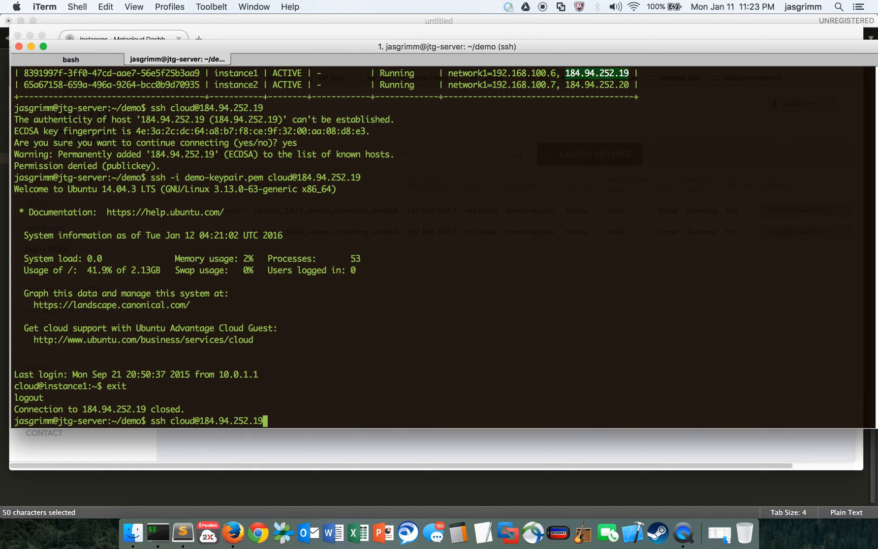
Log into instance2 at 184.94.252.20 as cloud by entering its SSH password.
text(0)
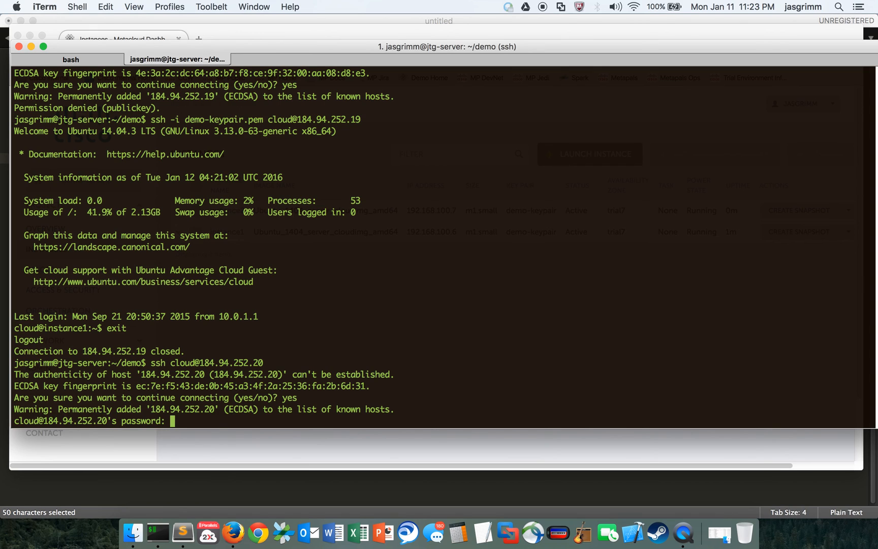
key(Return)
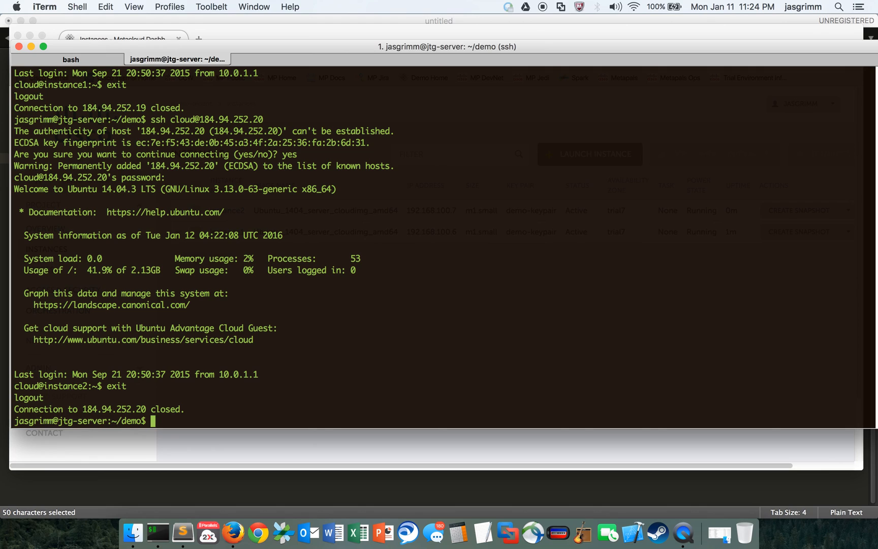
mouse_move(507, 175)
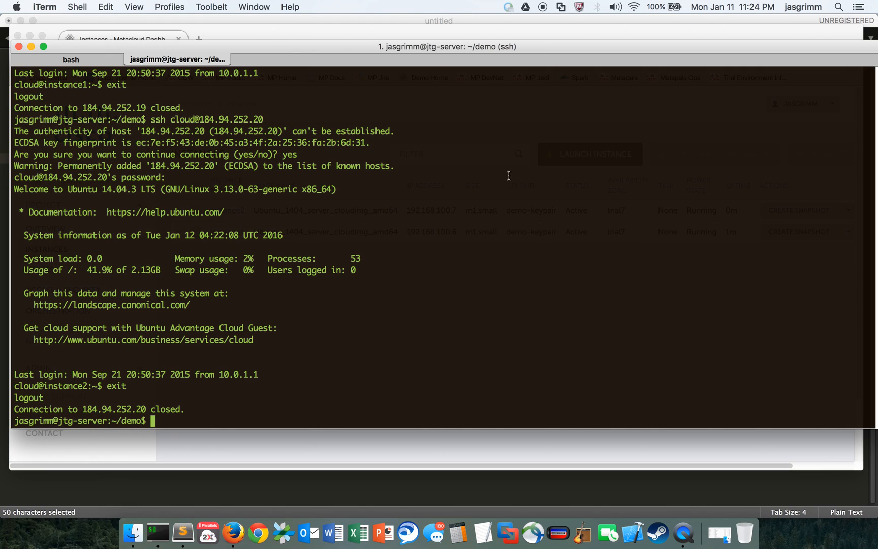